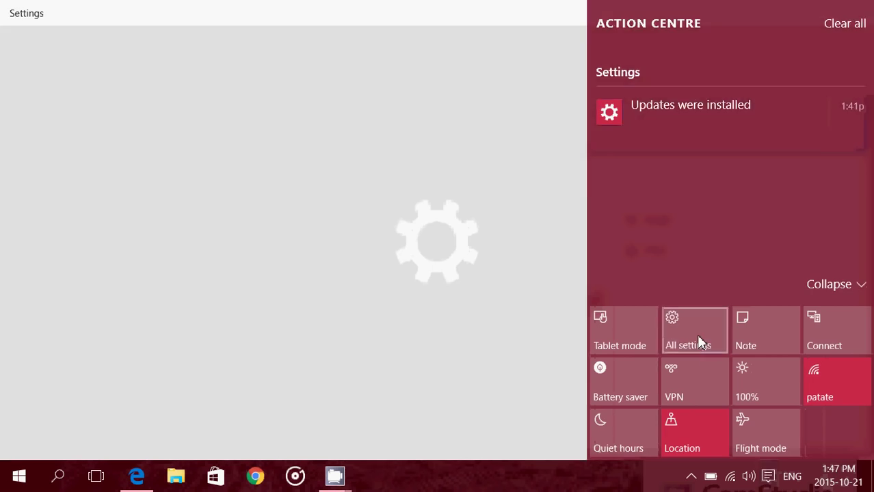
# Open Update & Security and its Windows Update advanced options, set to automatic installation
pyautogui.click(694, 330)
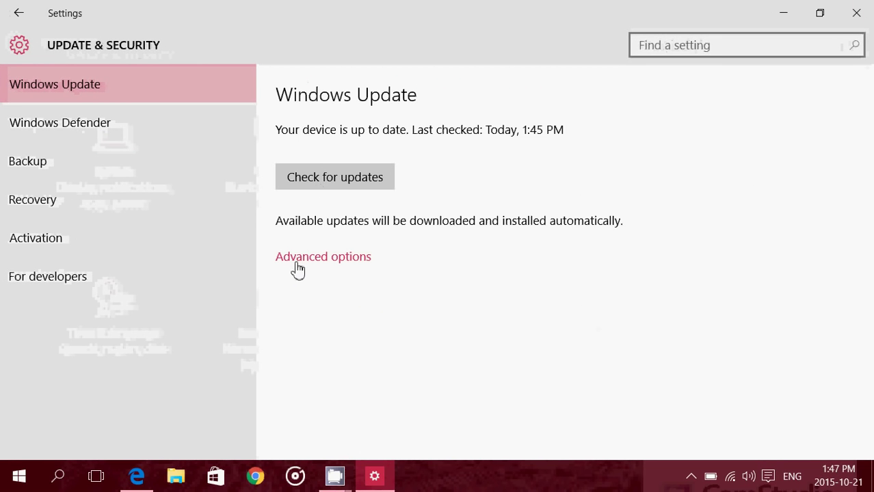
pyautogui.click(323, 257)
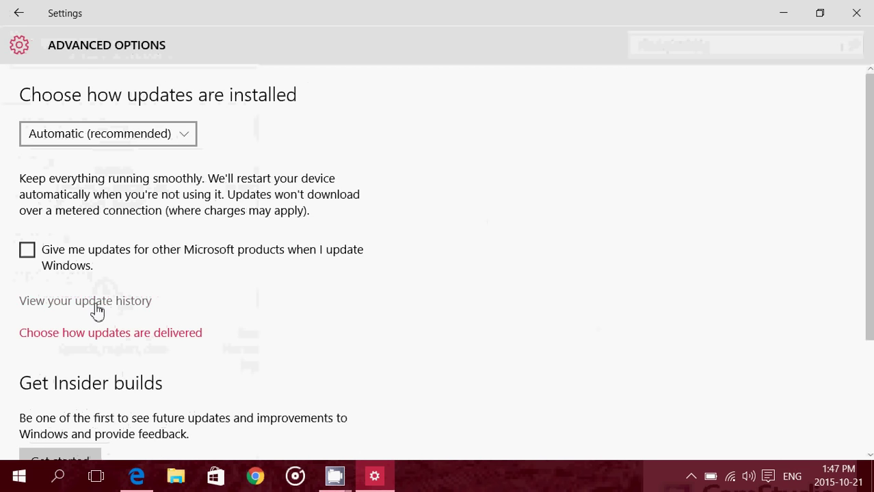
# In update history, find and highlight the Flash Player security update KB3105216
pyautogui.click(85, 301)
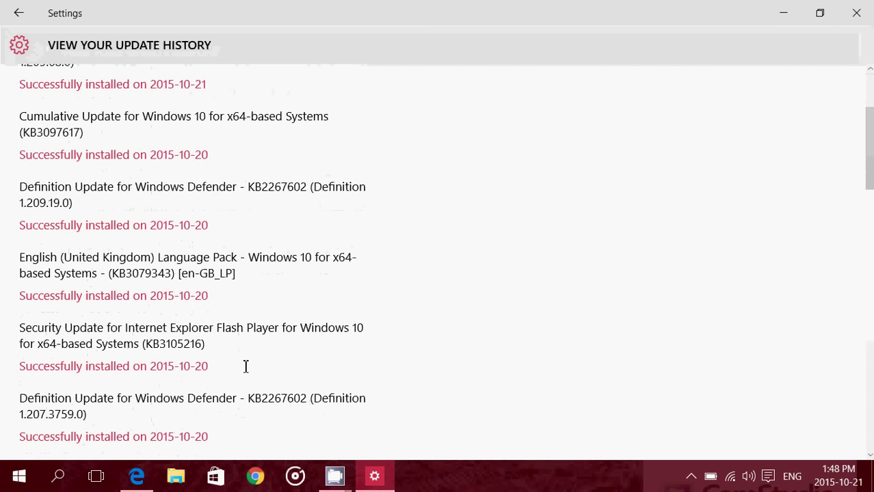
pyautogui.scroll(-3)
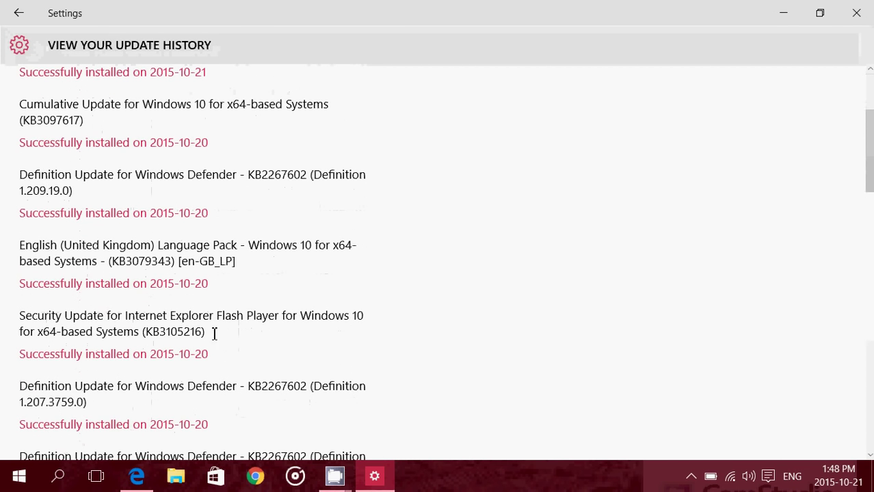
pyautogui.doubleClick(172, 332)
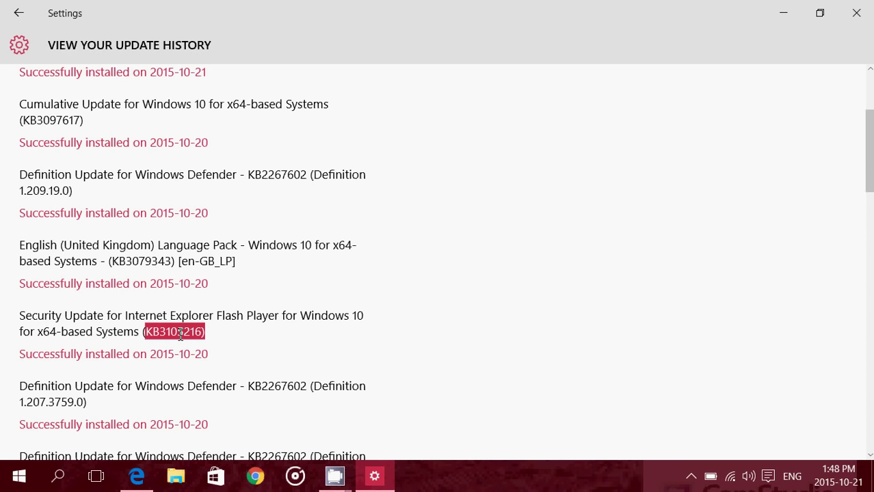
pyautogui.moveTo(369, 337)
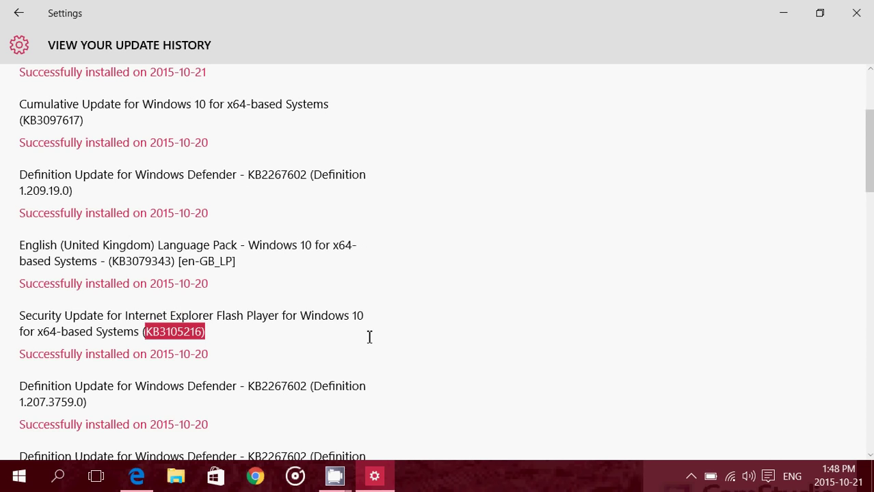
pyautogui.moveTo(451, 437)
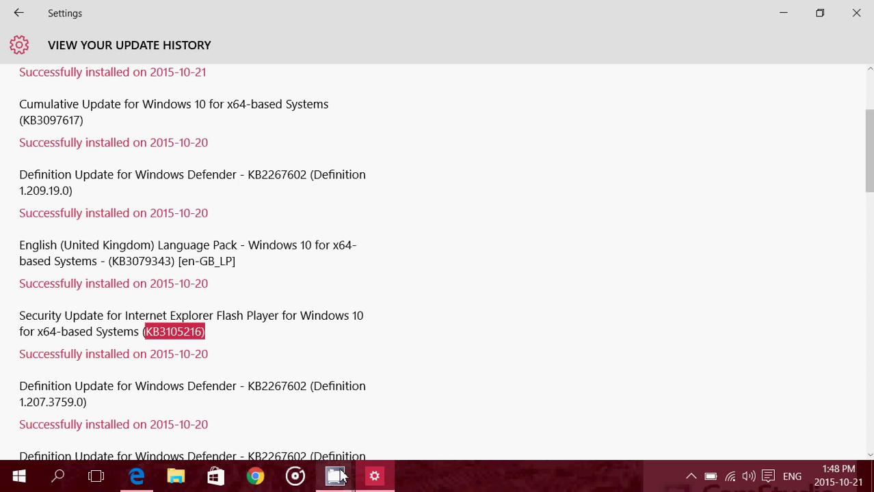
pyautogui.moveTo(857, 12)
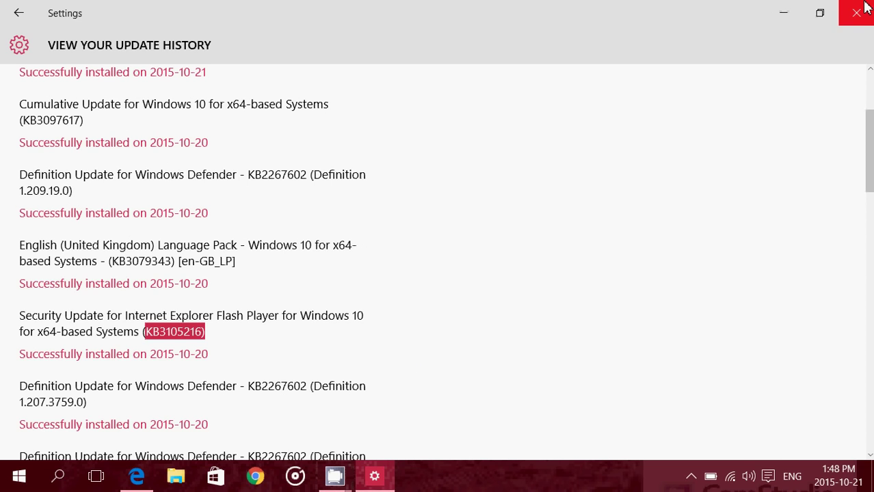
# Close Settings to reveal the KB3105216 Flash Player security advisory page in Edge
pyautogui.click(173, 331)
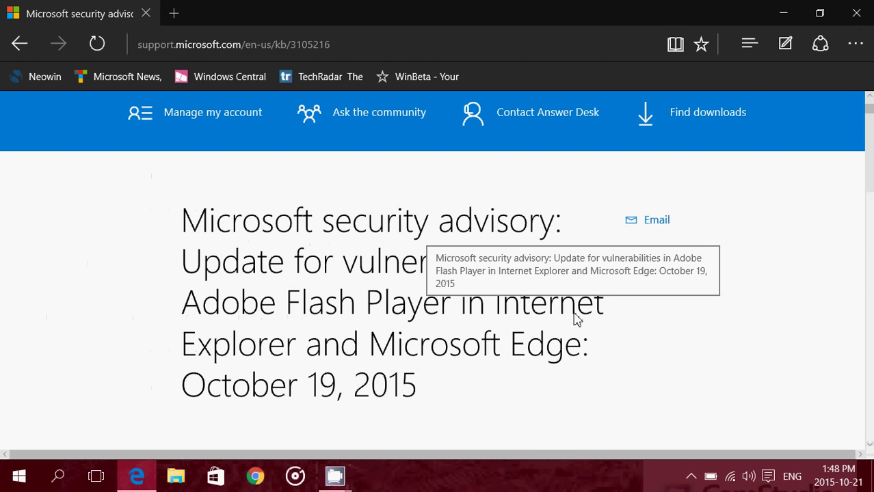
pyautogui.moveTo(443, 247)
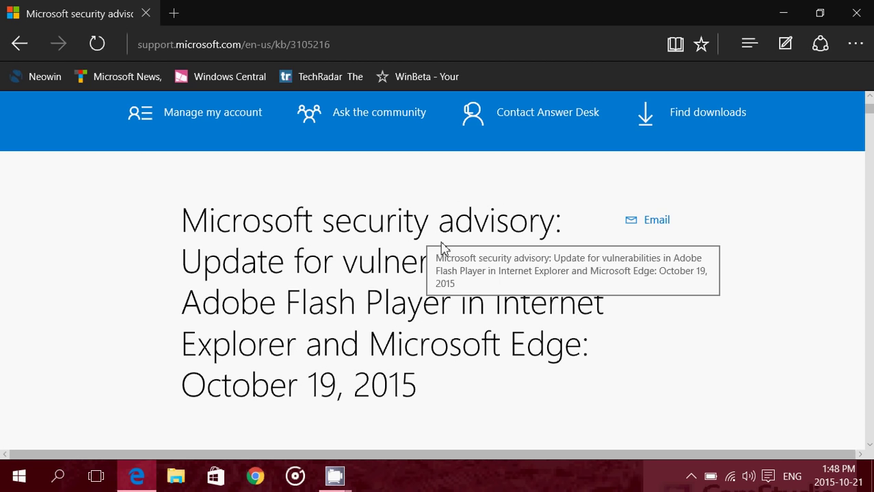
pyautogui.moveTo(708, 462)
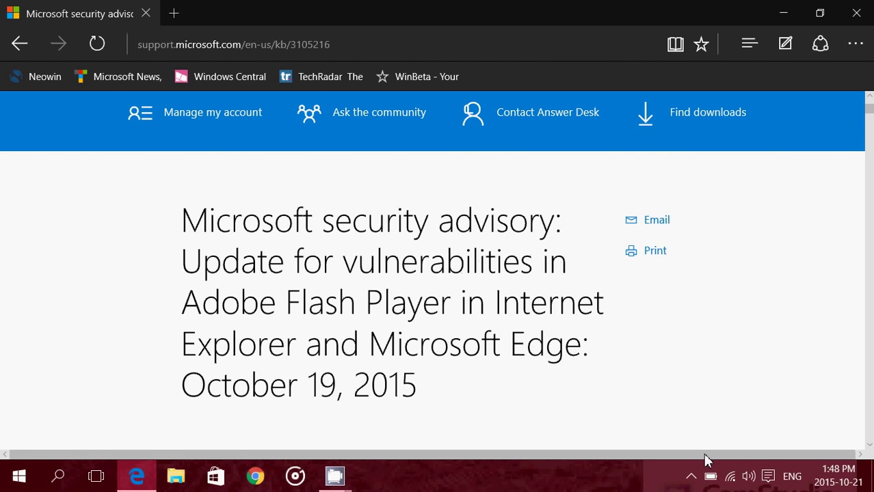
pyautogui.scroll(-3)
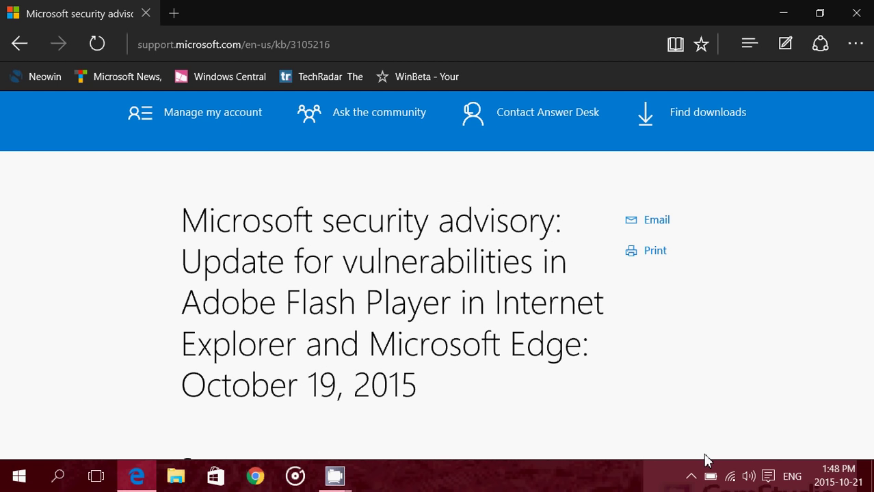
pyautogui.scroll(-3)
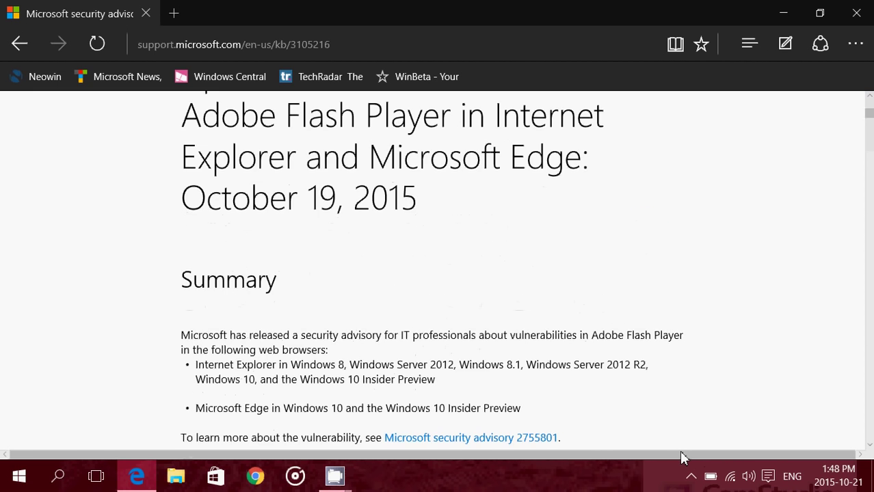
pyautogui.scroll(-3)
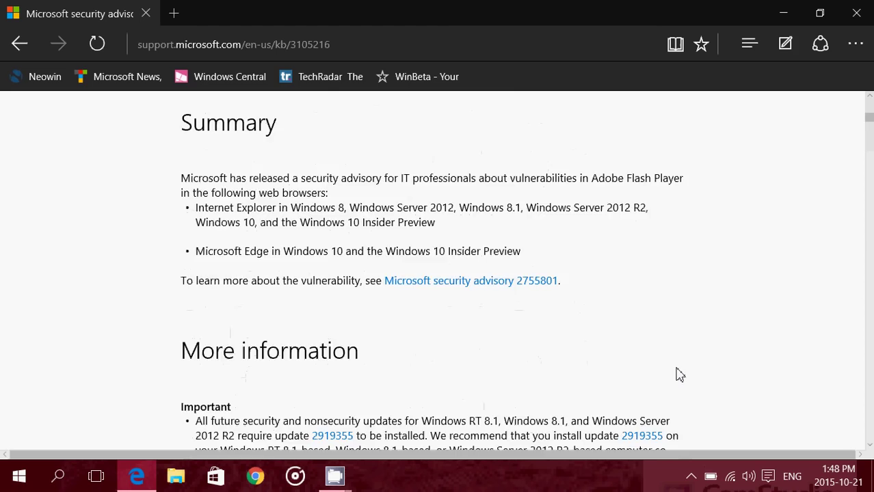
pyautogui.scroll(-3)
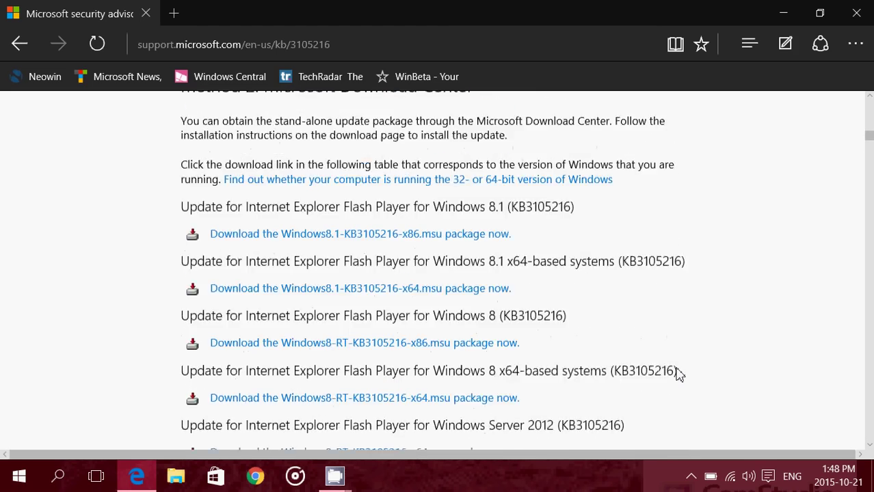
pyautogui.scroll(-3)
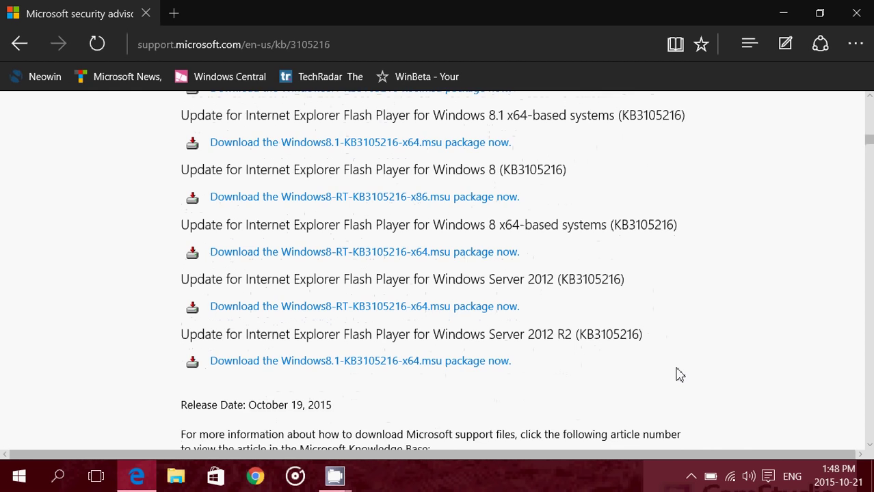
pyautogui.scroll(3)
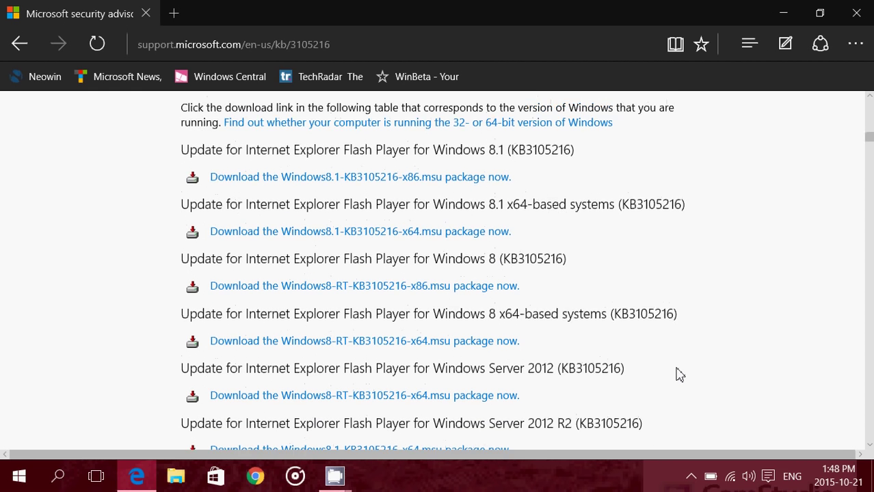
pyautogui.scroll(3)
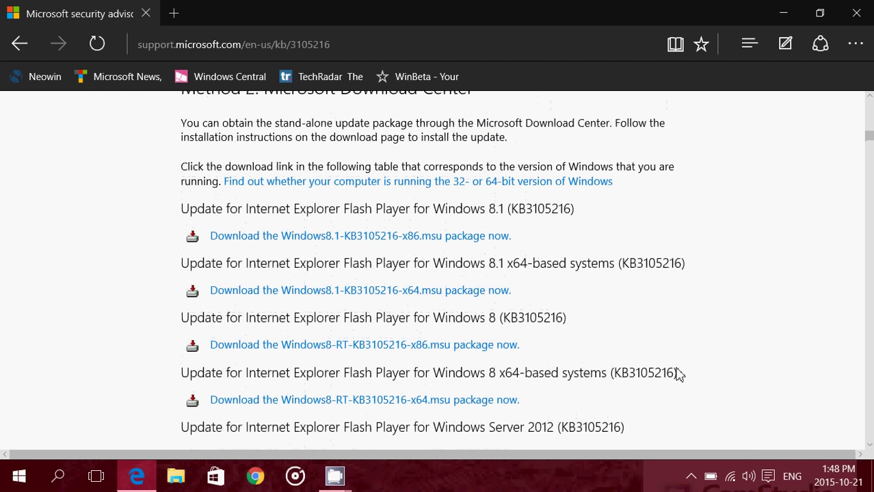
pyautogui.scroll(-3)
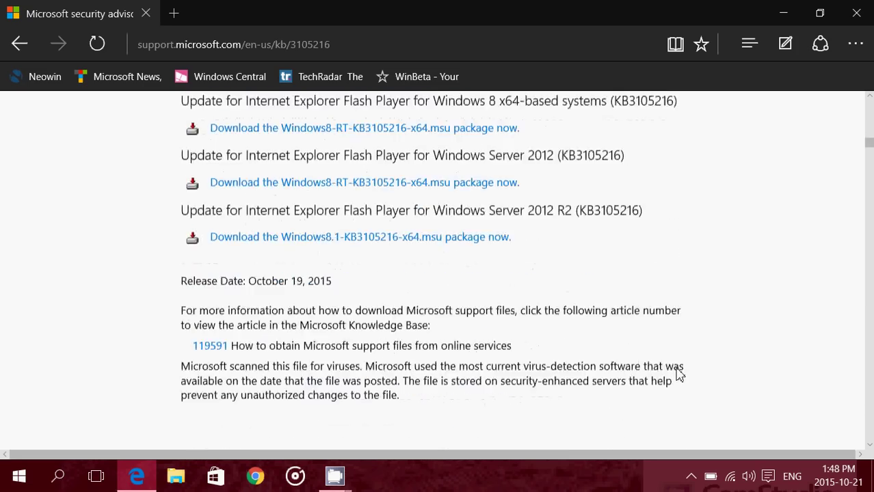
pyautogui.scroll(-3)
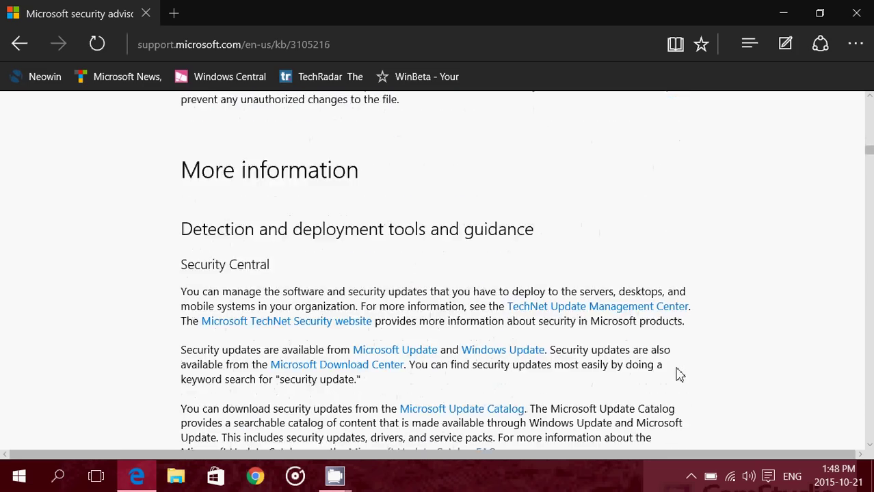
pyautogui.scroll(3)
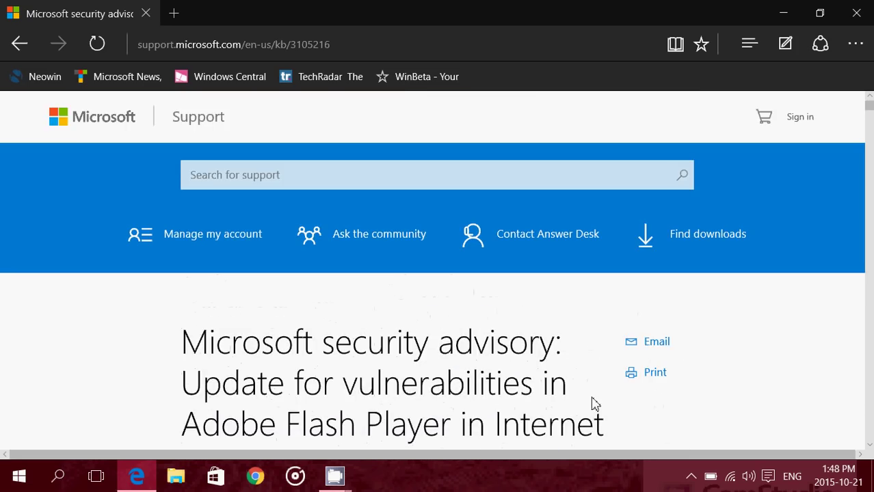
pyautogui.scroll(-3)
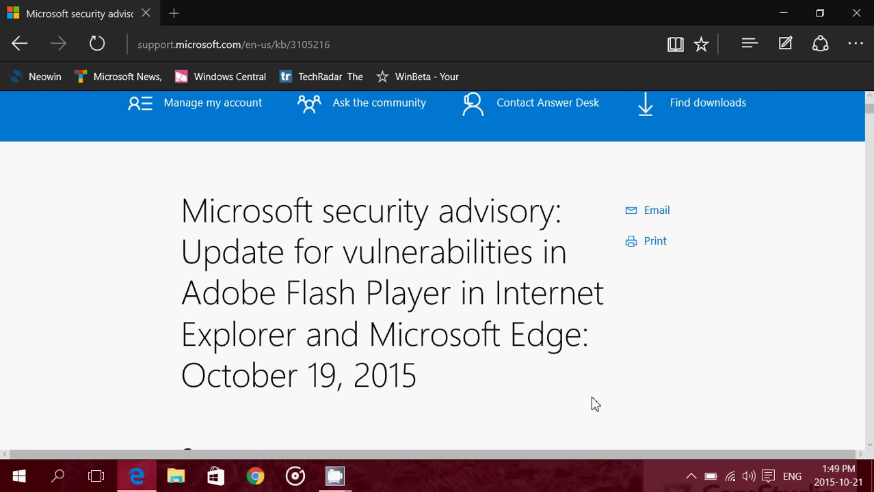
pyautogui.scroll(-3)
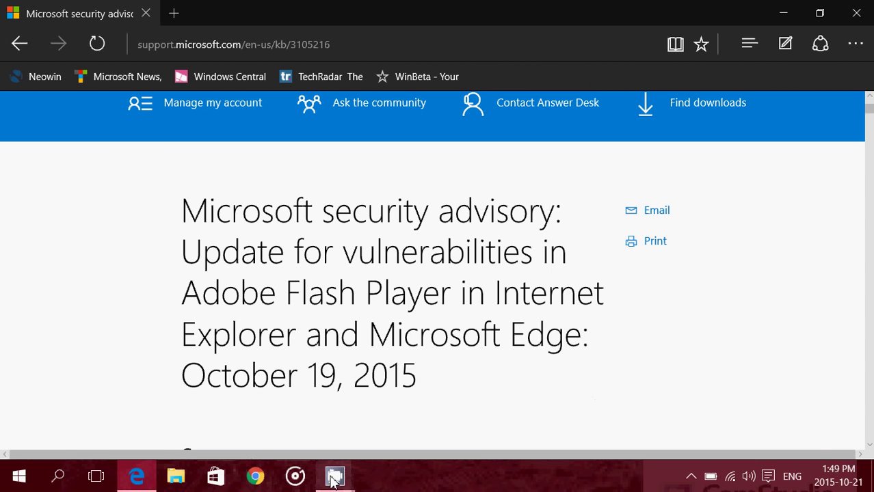
pyautogui.click(334, 476)
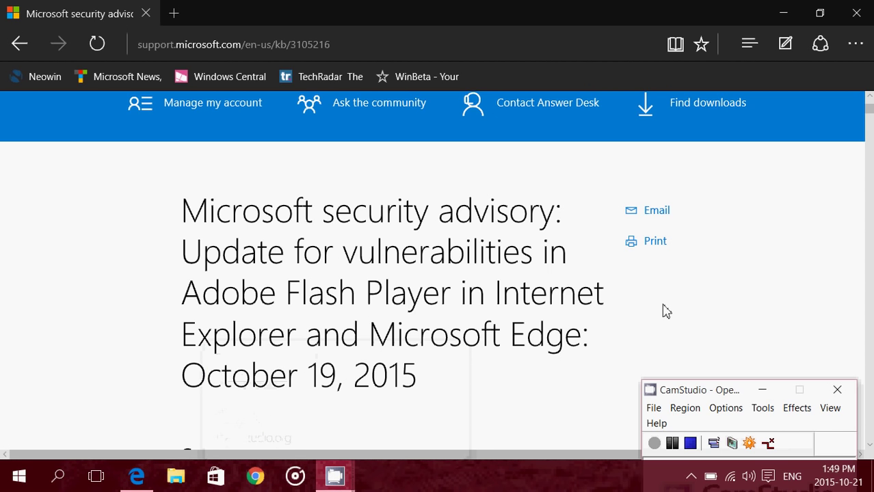